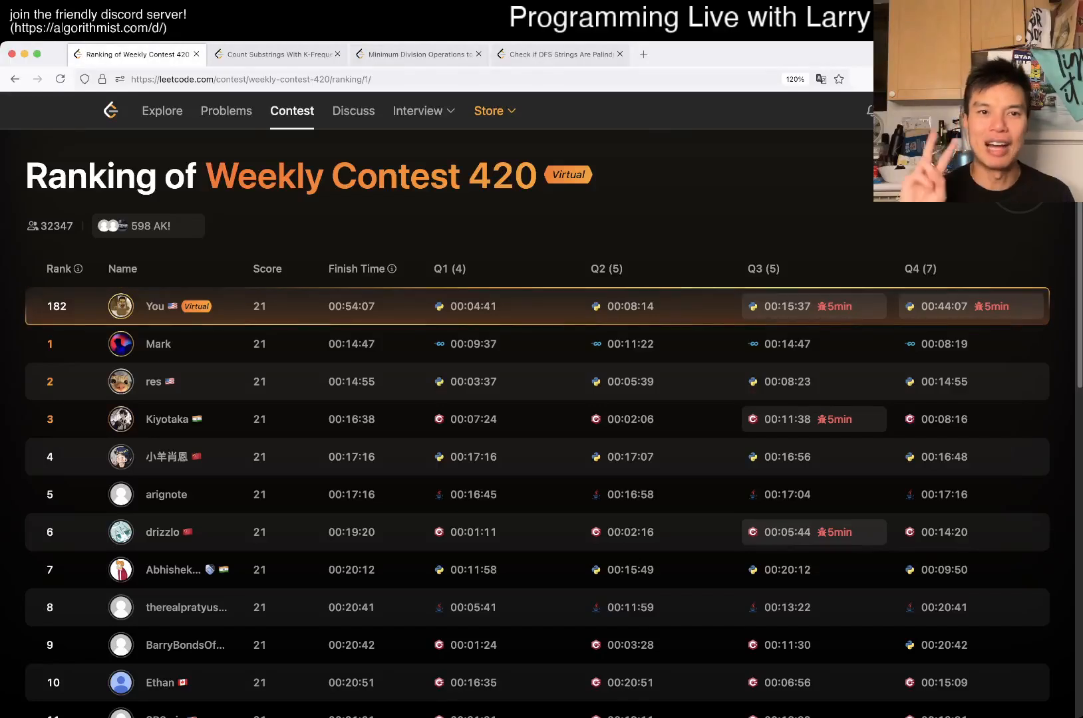
Step: Open the 'Count Substrings With K-Frequency Characters I' problem page from its browser tab
left_click(276, 53)
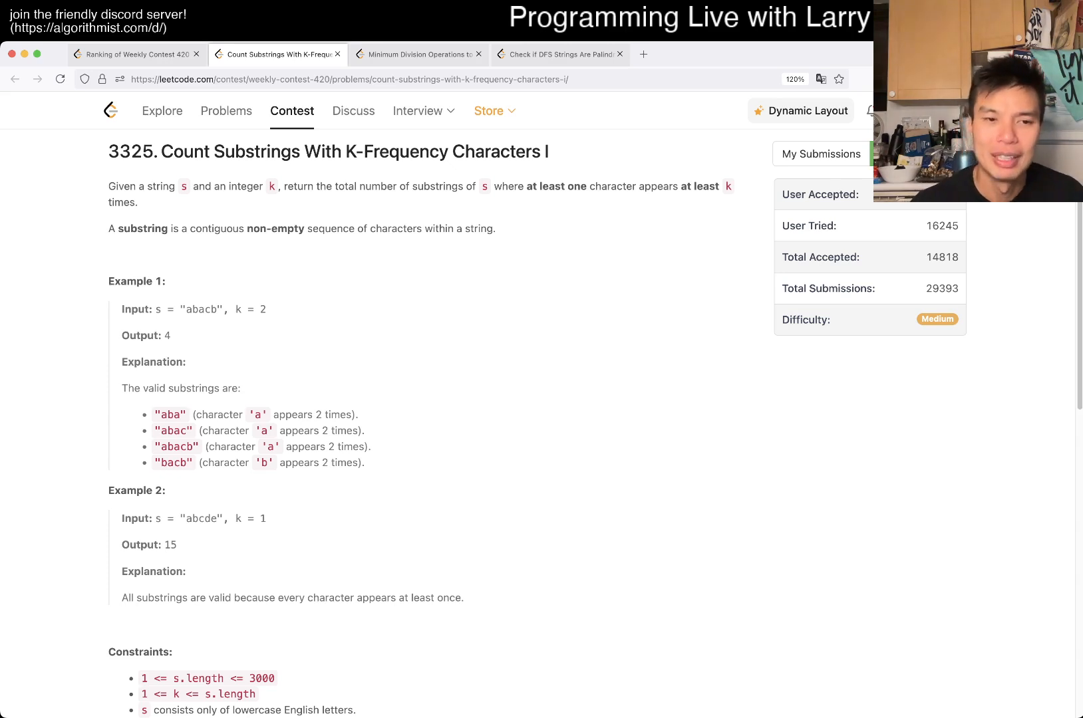
Step: Highlight the 3000 maximum string length constraint and scroll down to the Python3 solution
scroll("down", 3)
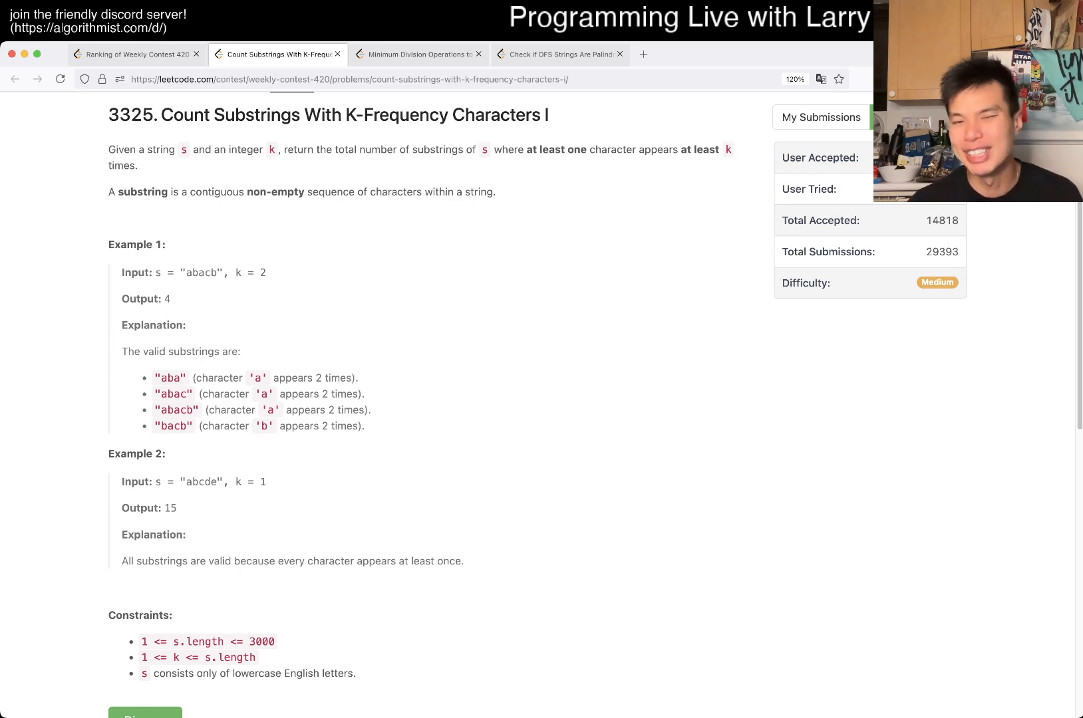
double_click(260, 642)
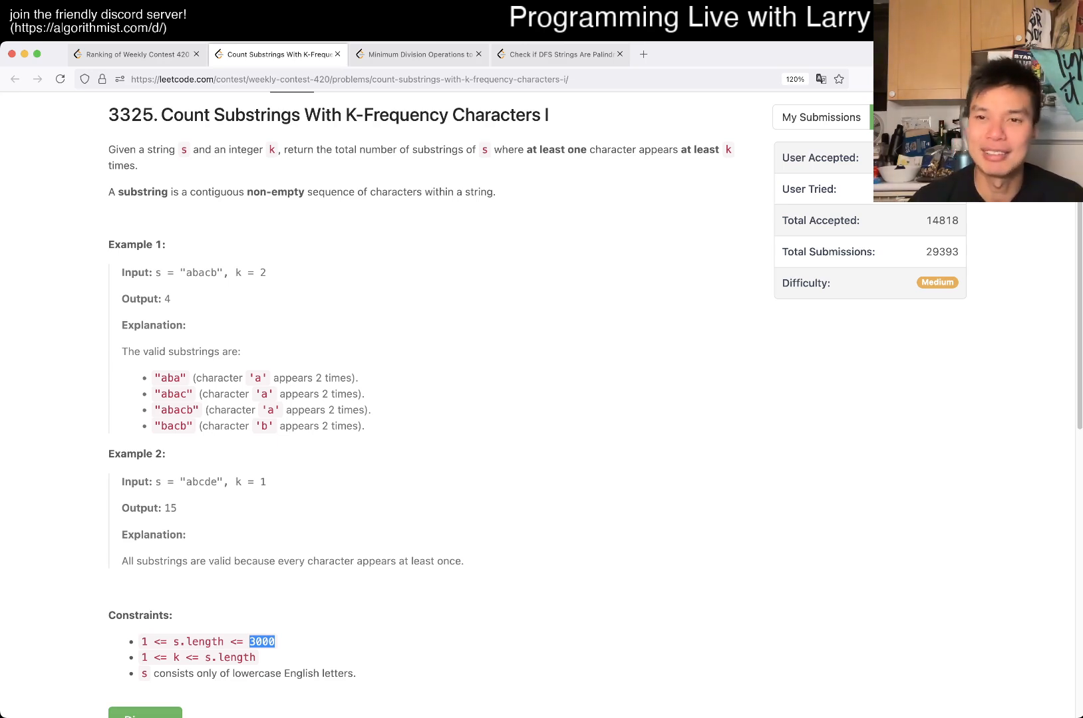
scroll("down", 3)
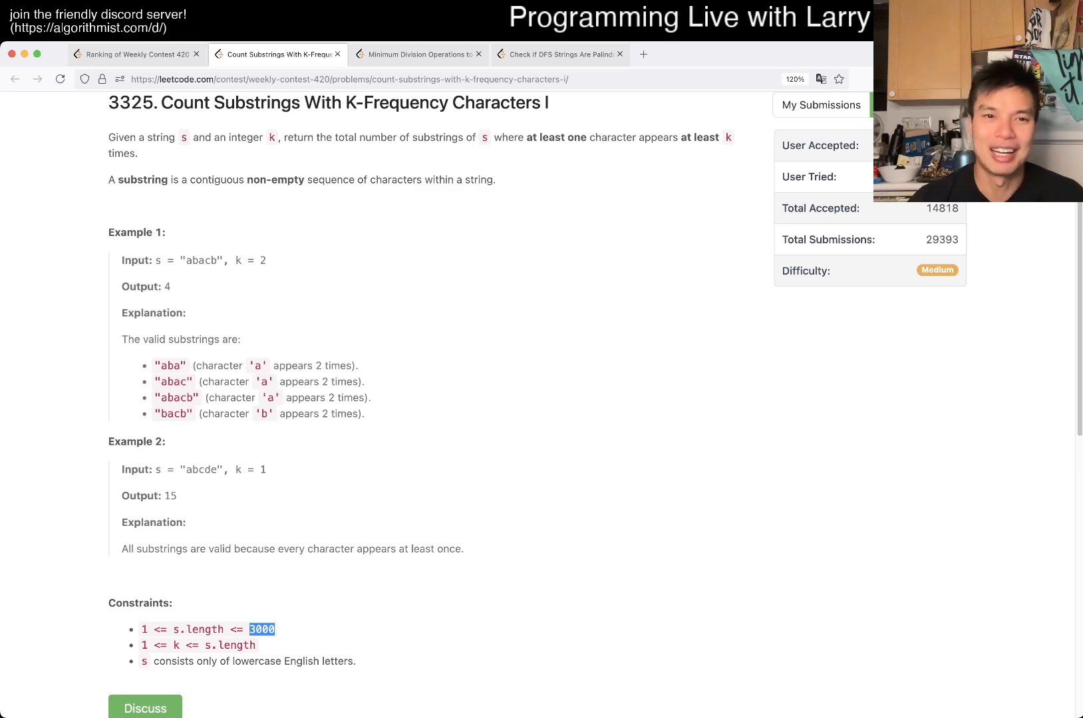
scroll("down", 3)
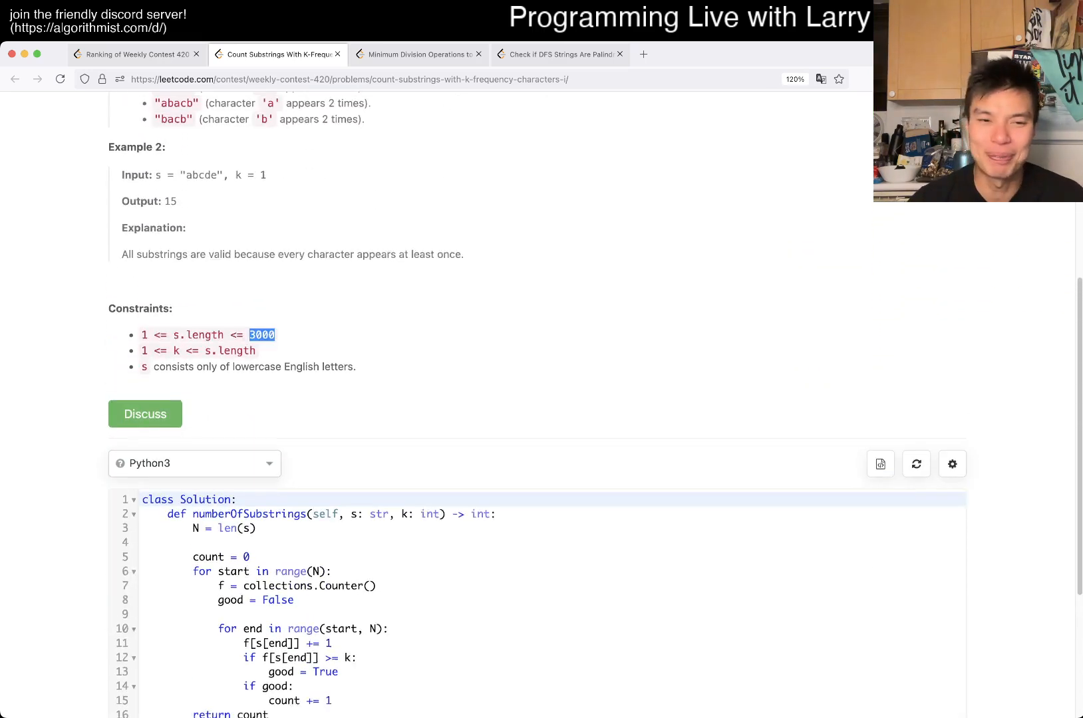
scroll("down", 3)
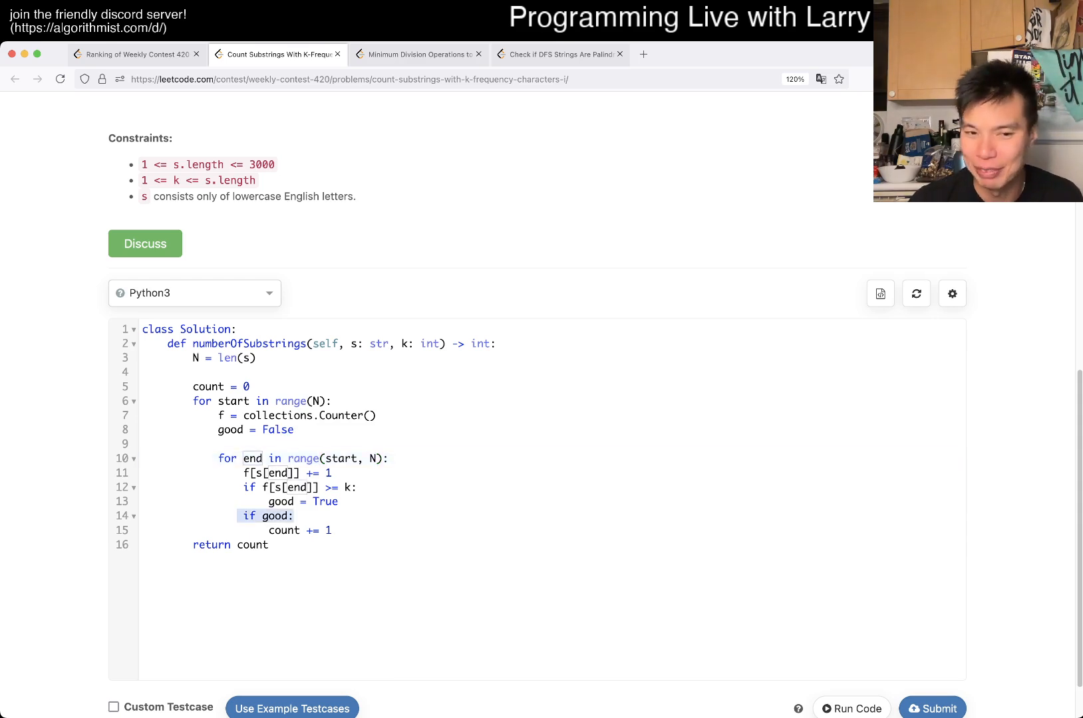
left_click(300, 530)
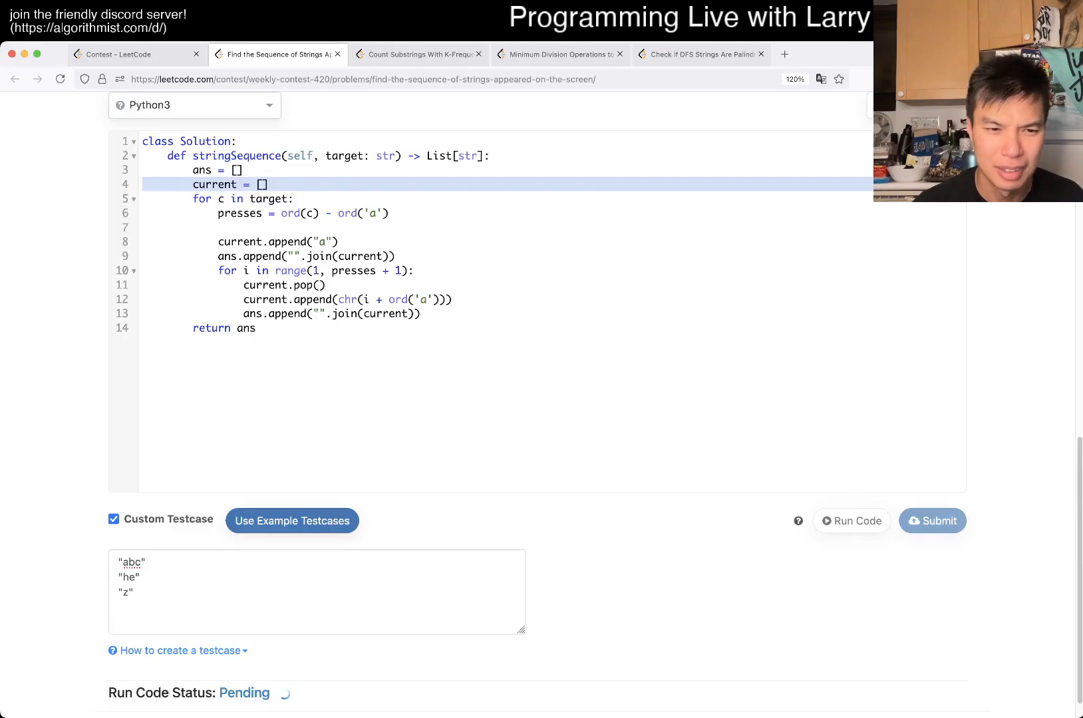
Step: Switch from Find the Sequence of Strings back to the Count Substrings tab
left_click(851, 521)
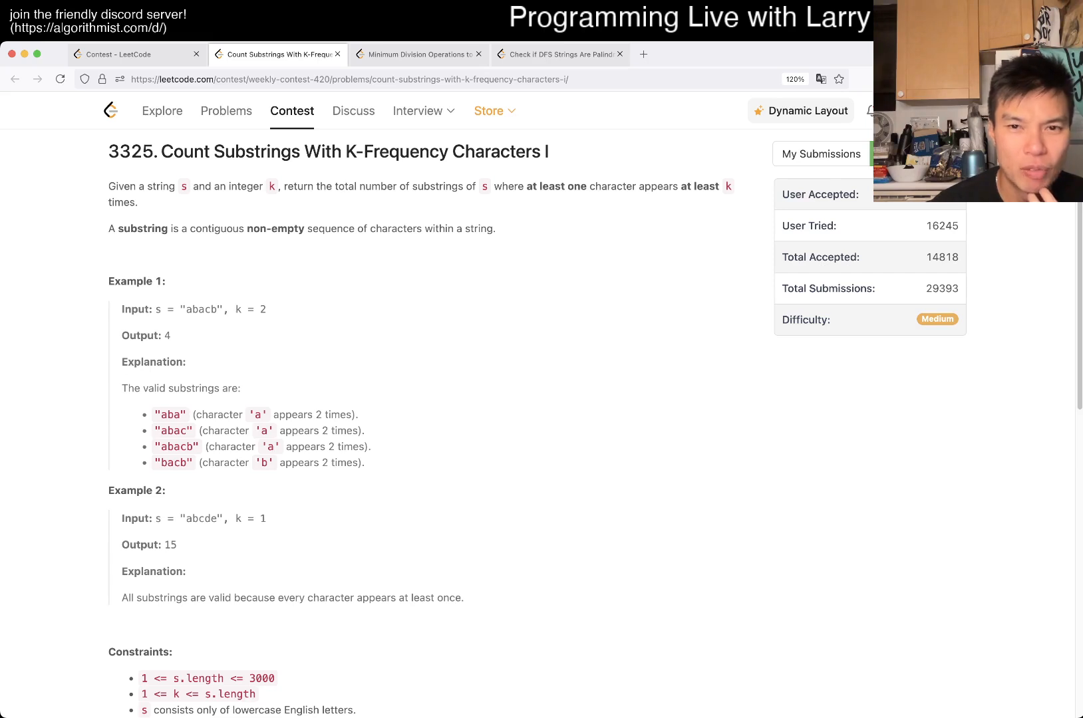
Step: Reread the description and examples, starting the new solution with N = len(s)
scroll("down", 3)
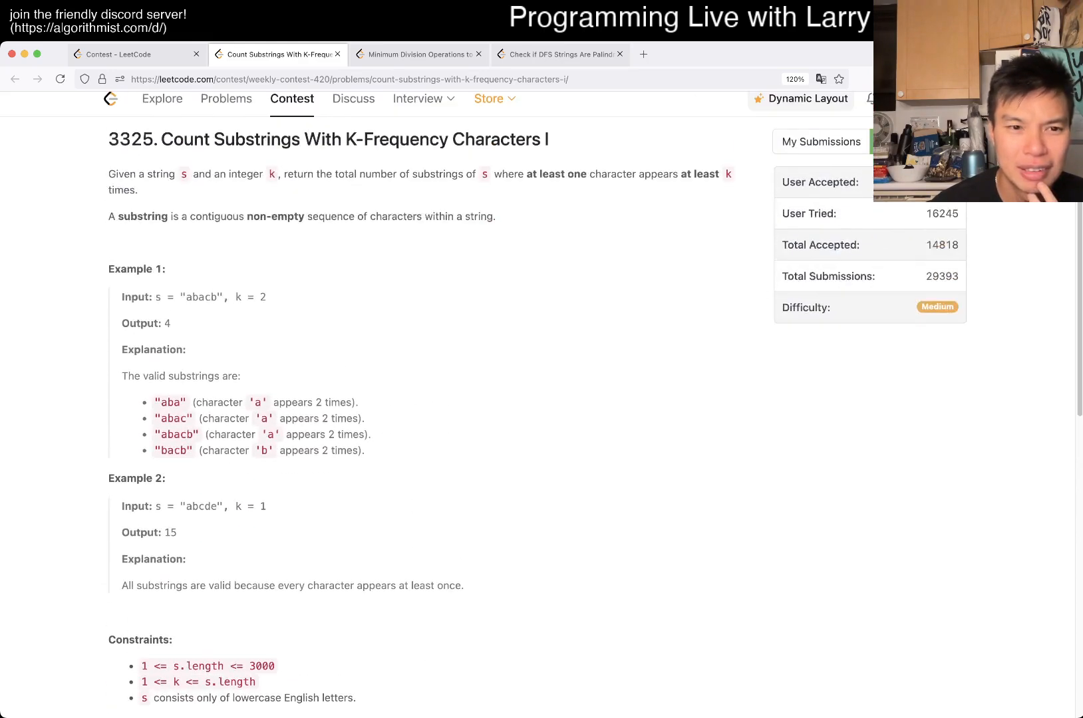
scroll("down", 3)
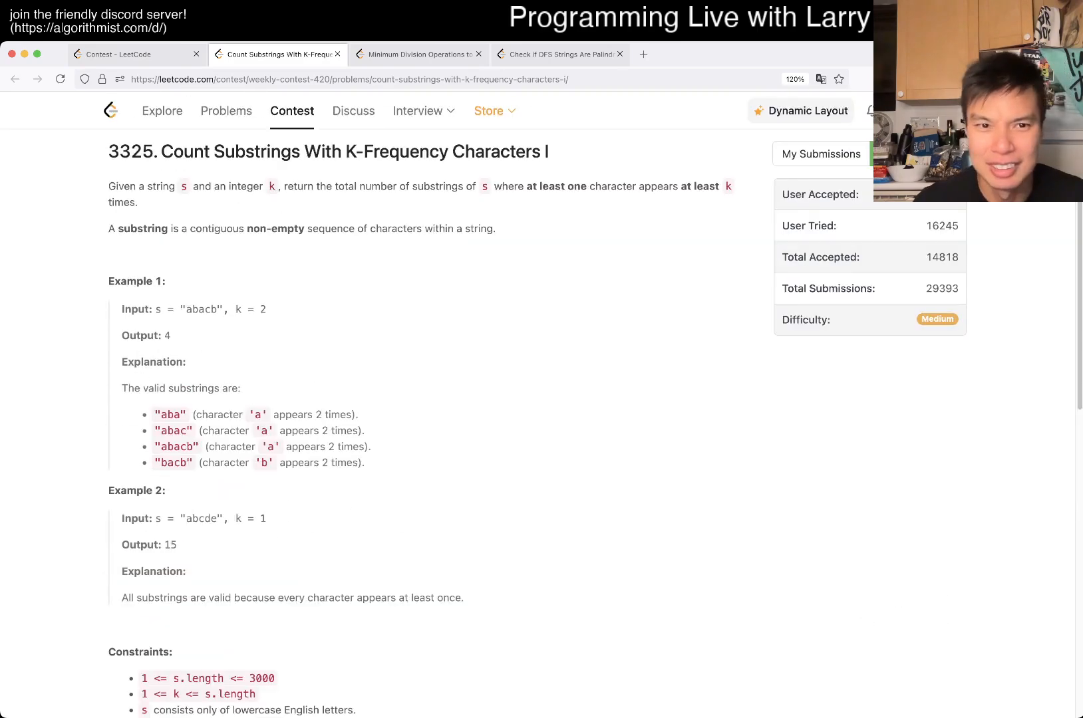
scroll("down", 3)
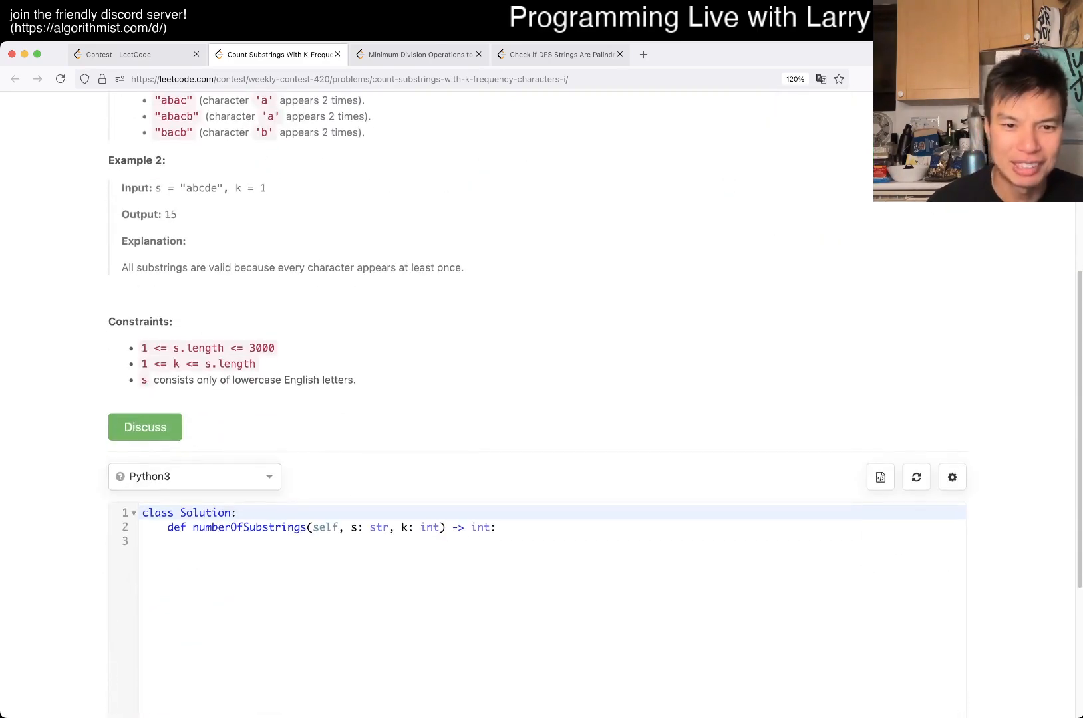
type("N")
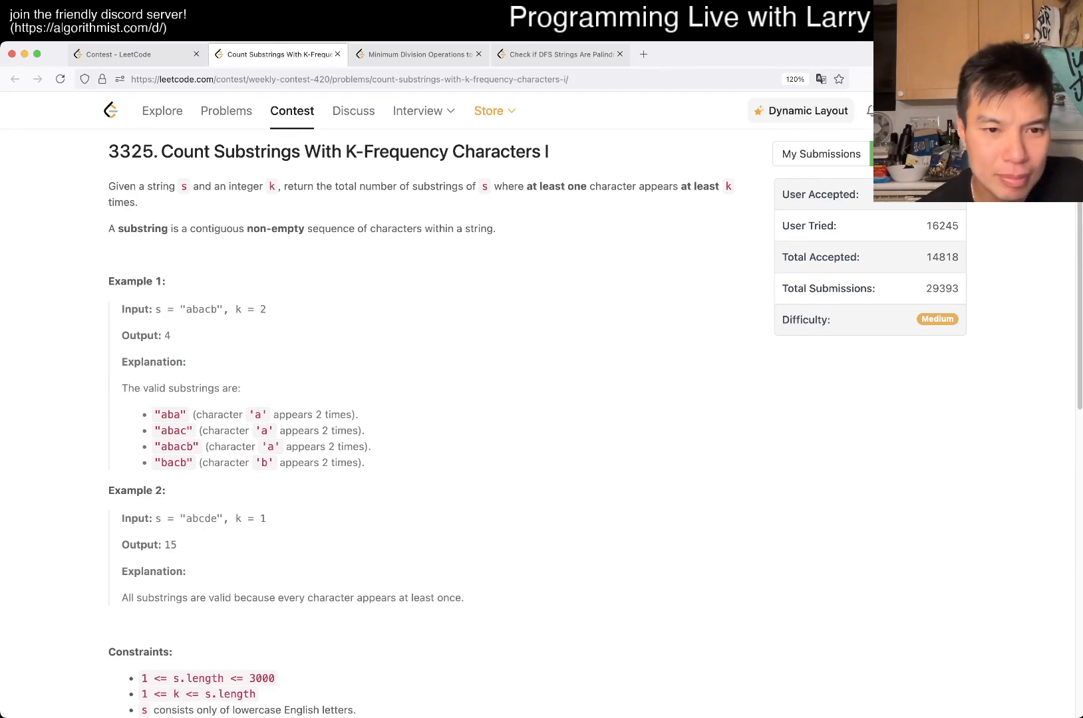
scroll("down", 3)
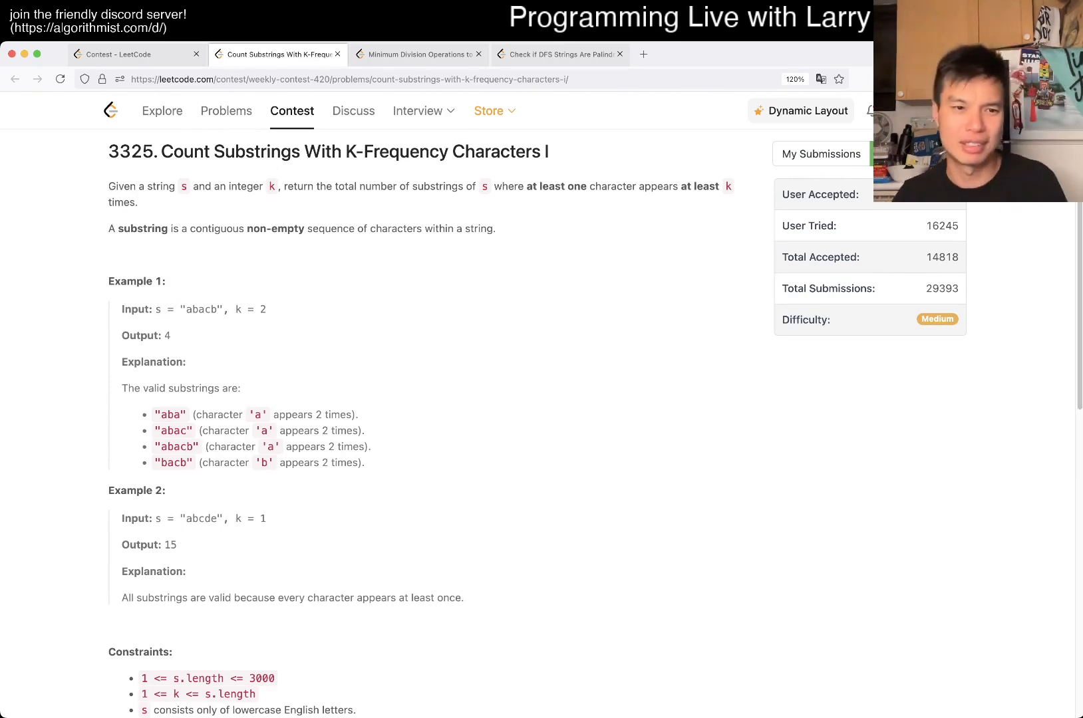
scroll("down", 3)
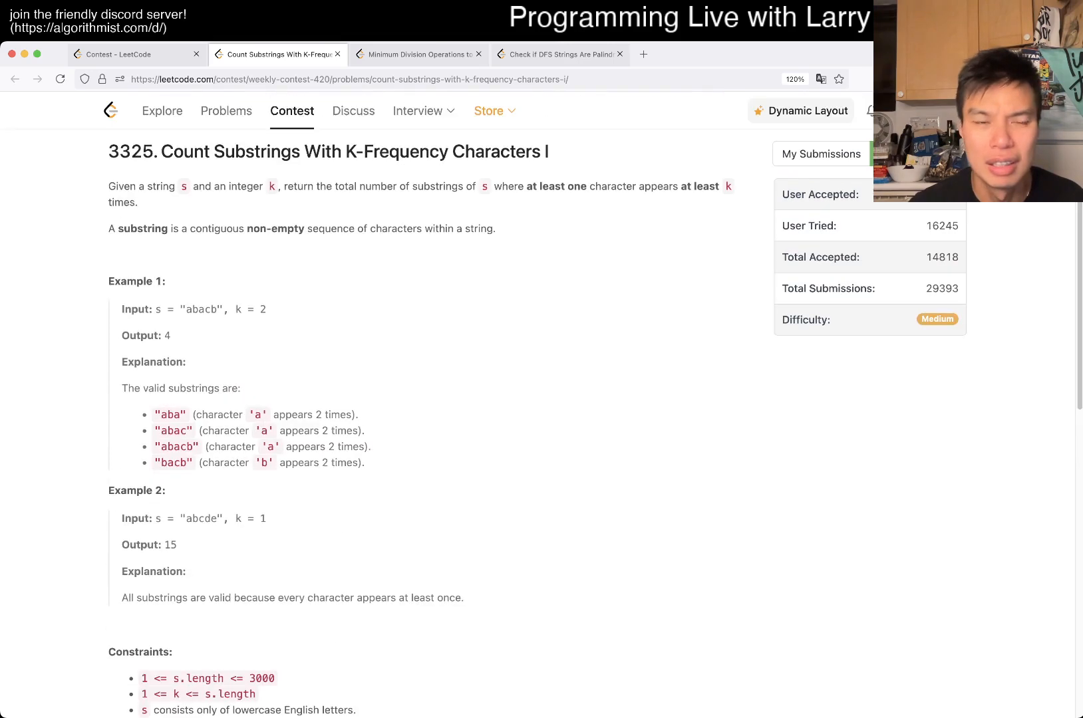
scroll("down", 3)
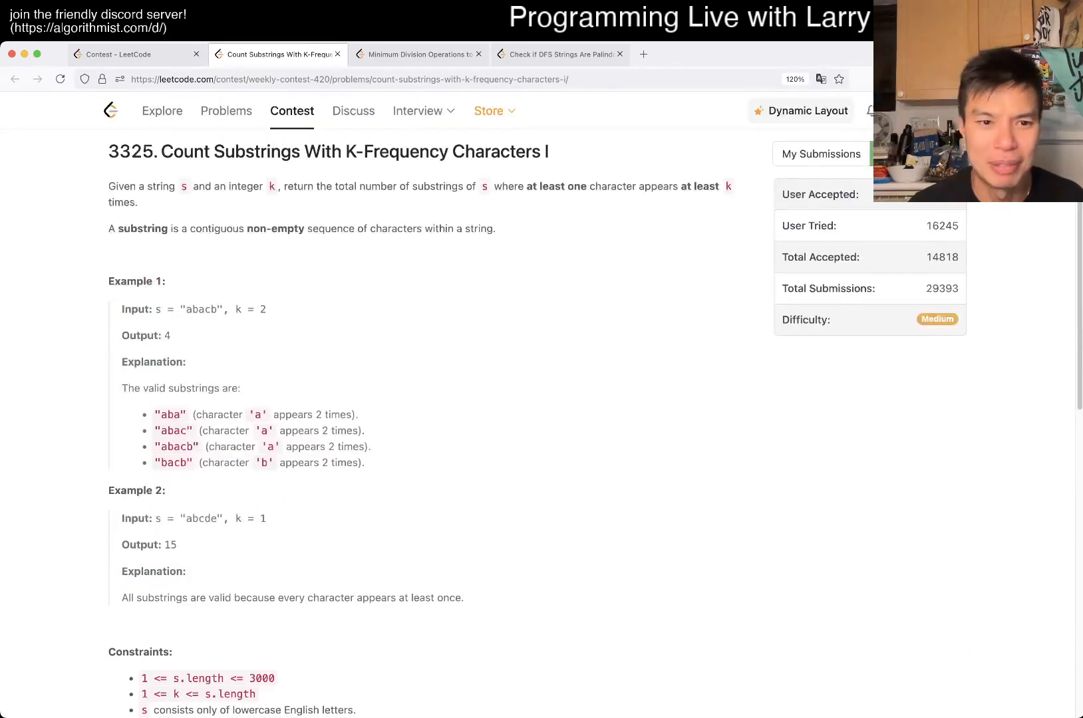
scroll("down", 3)
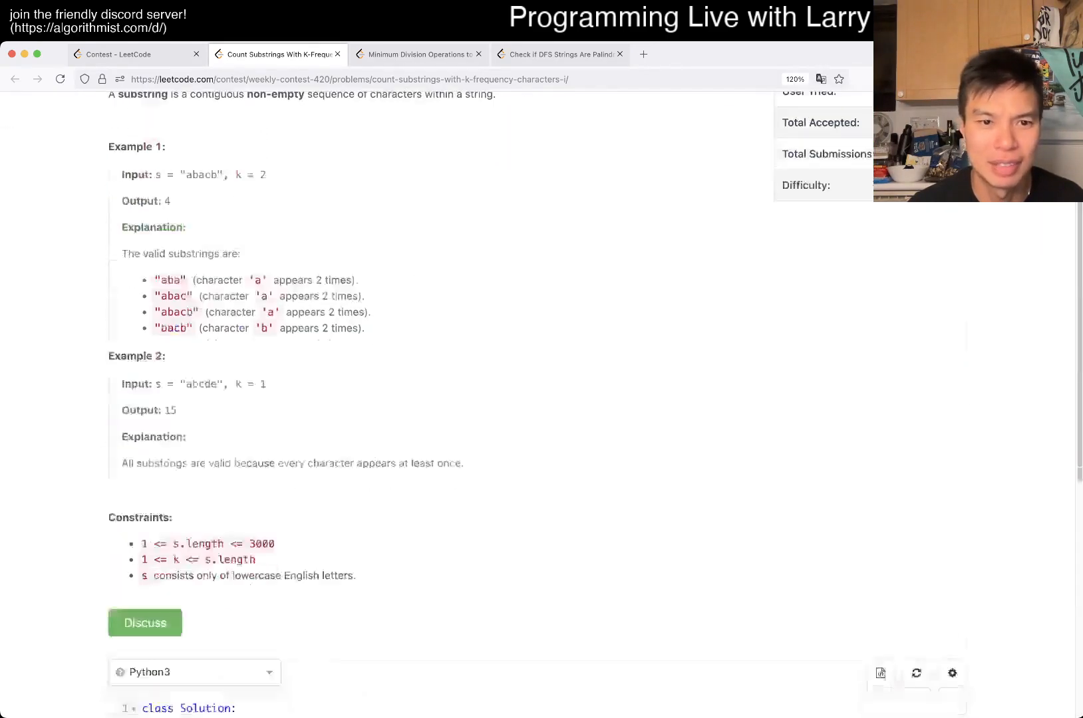
left_click(131, 54)
type("N = len(s")
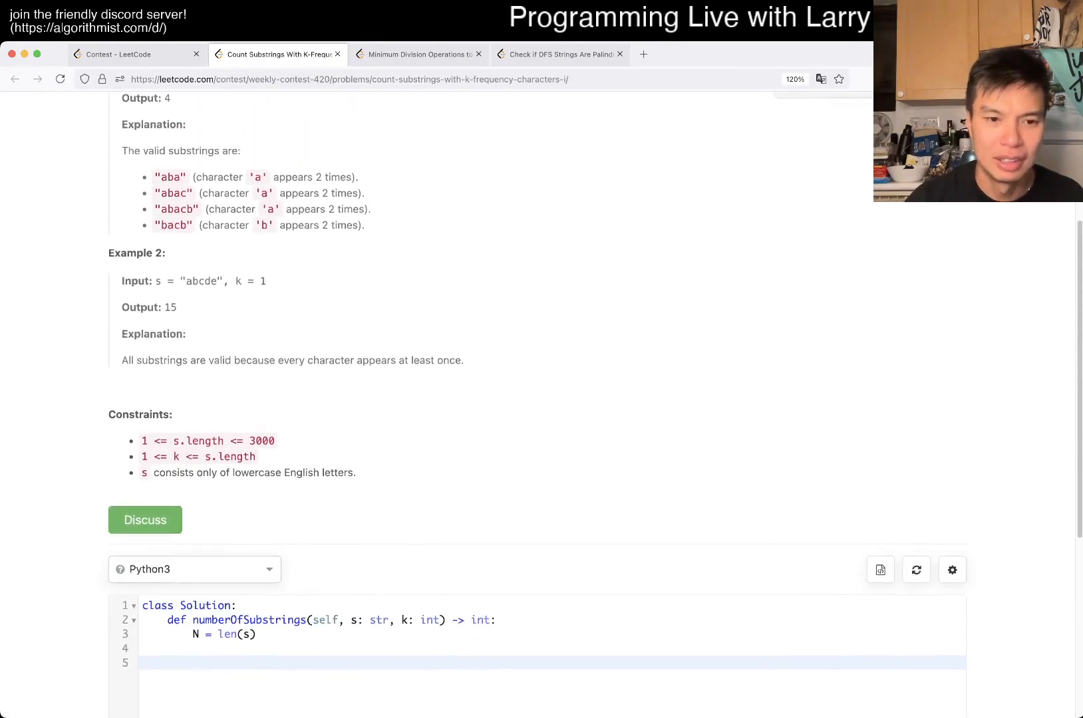
Step: Write the start loop with a collections.Counter and an inner 'for end in range(start, N)' loop
type("f = col")
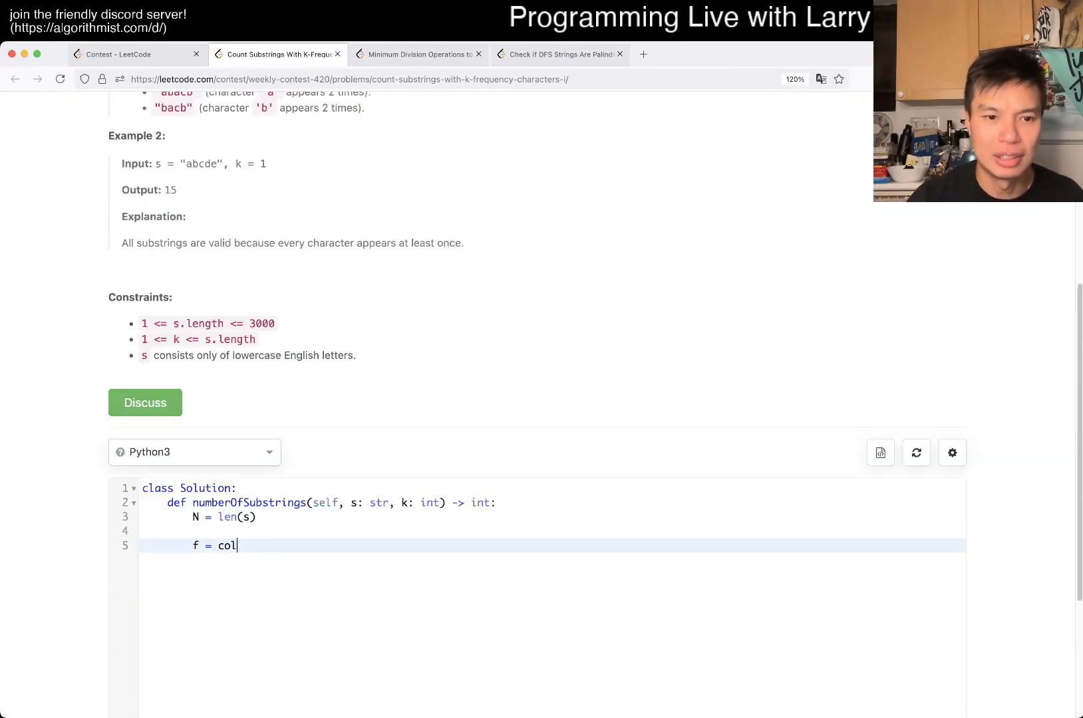
type("leciont")
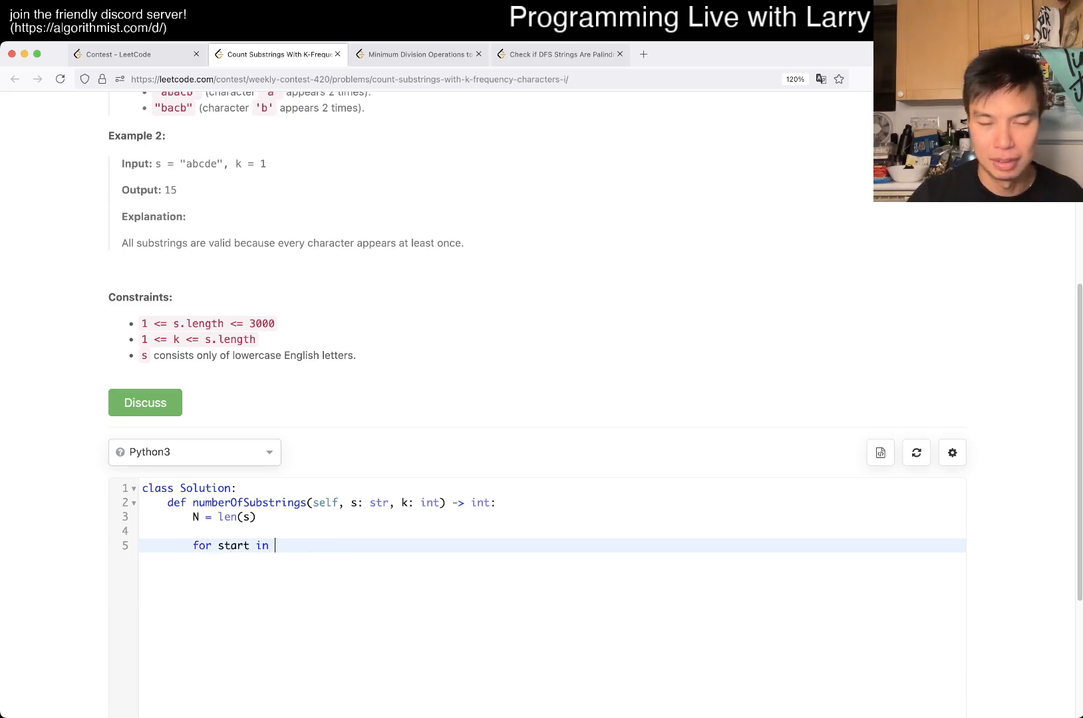
type("range(N):")
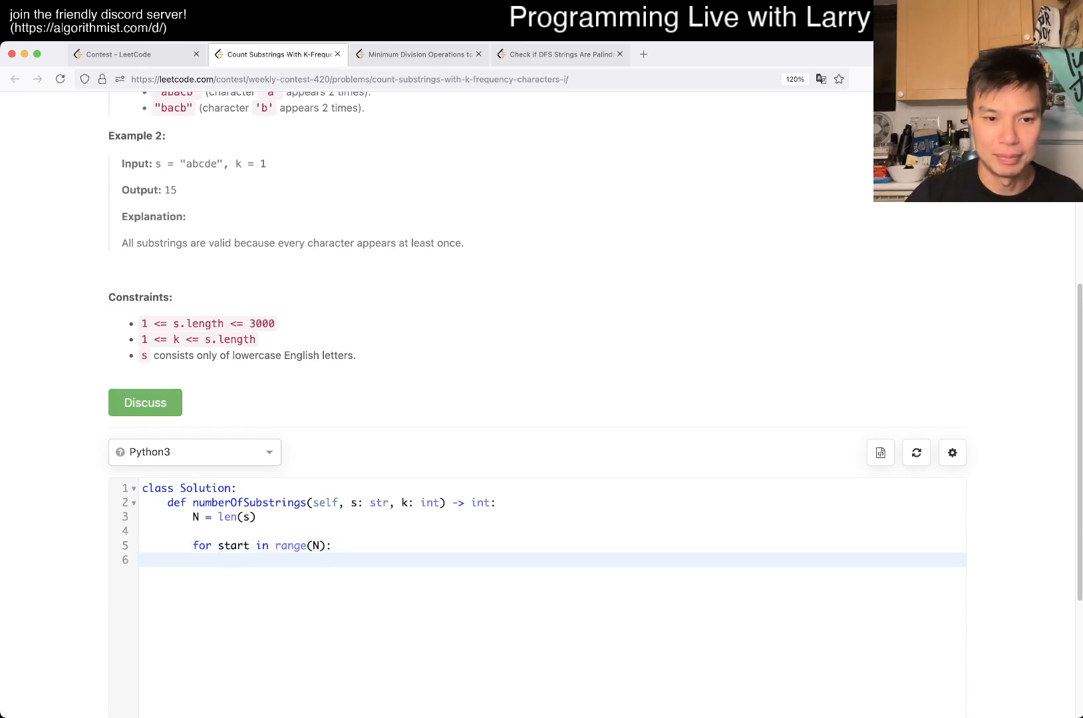
type("f = collections.Counter(")
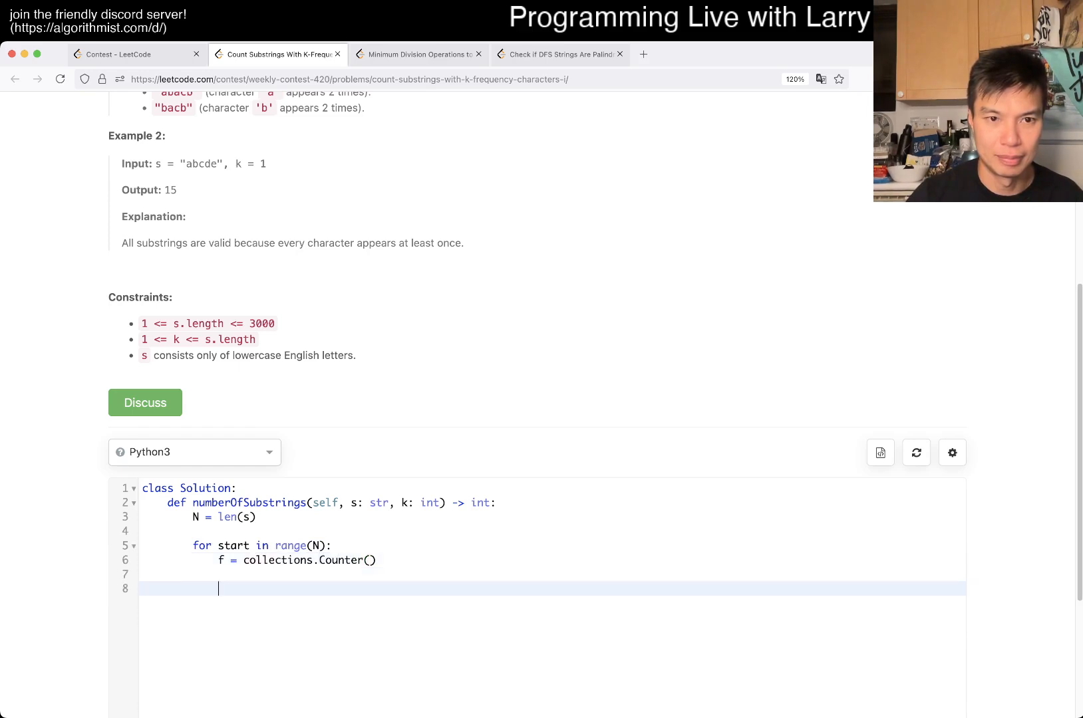
type("if")
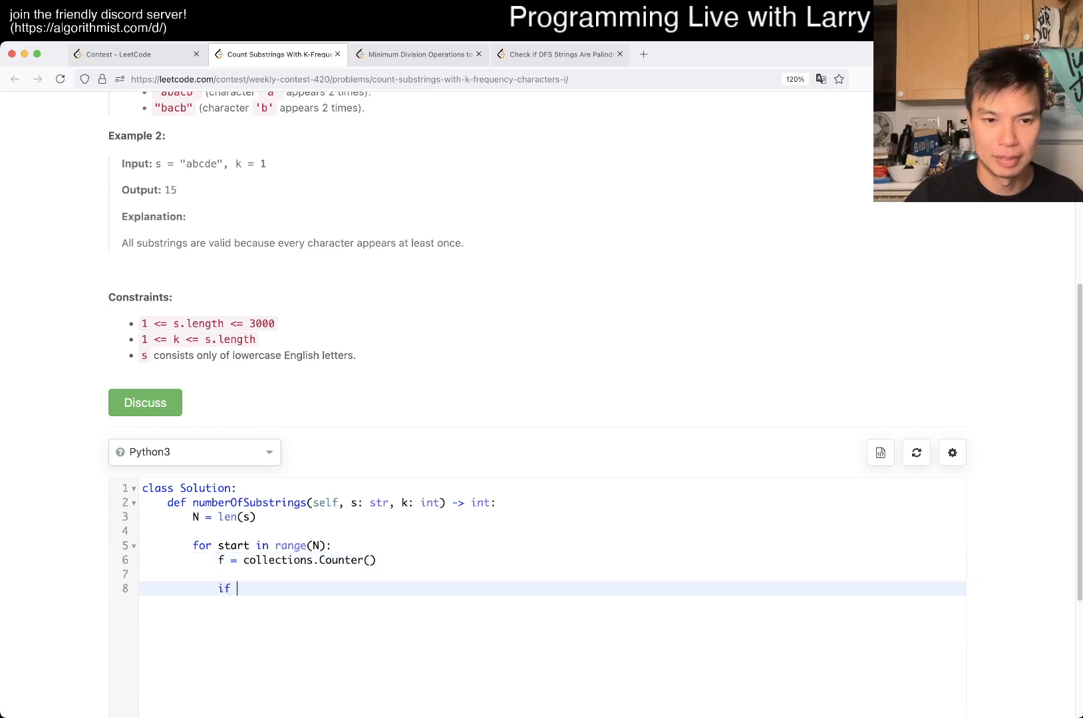
type("for end in range")
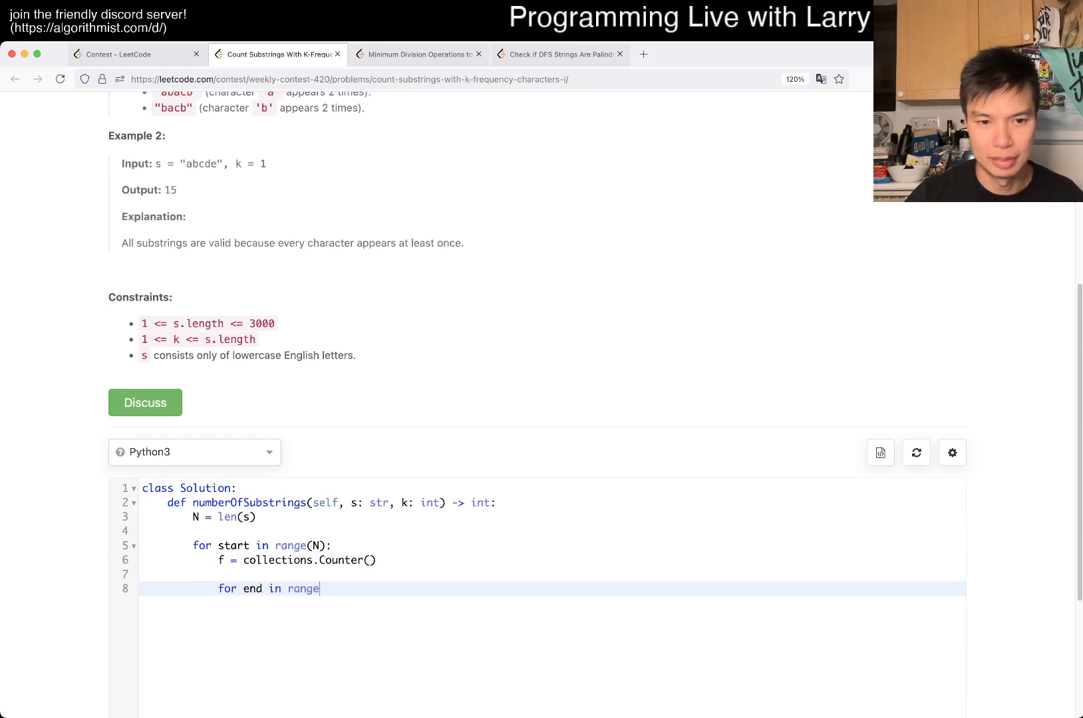
type("(start, N):")
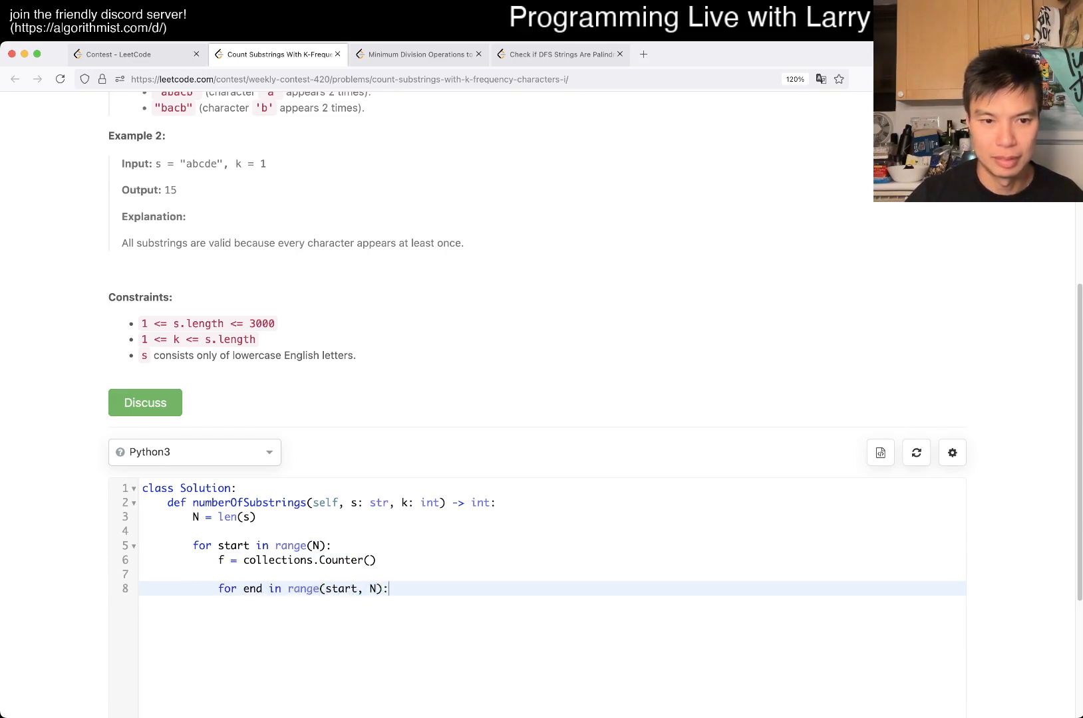
key("Enter")
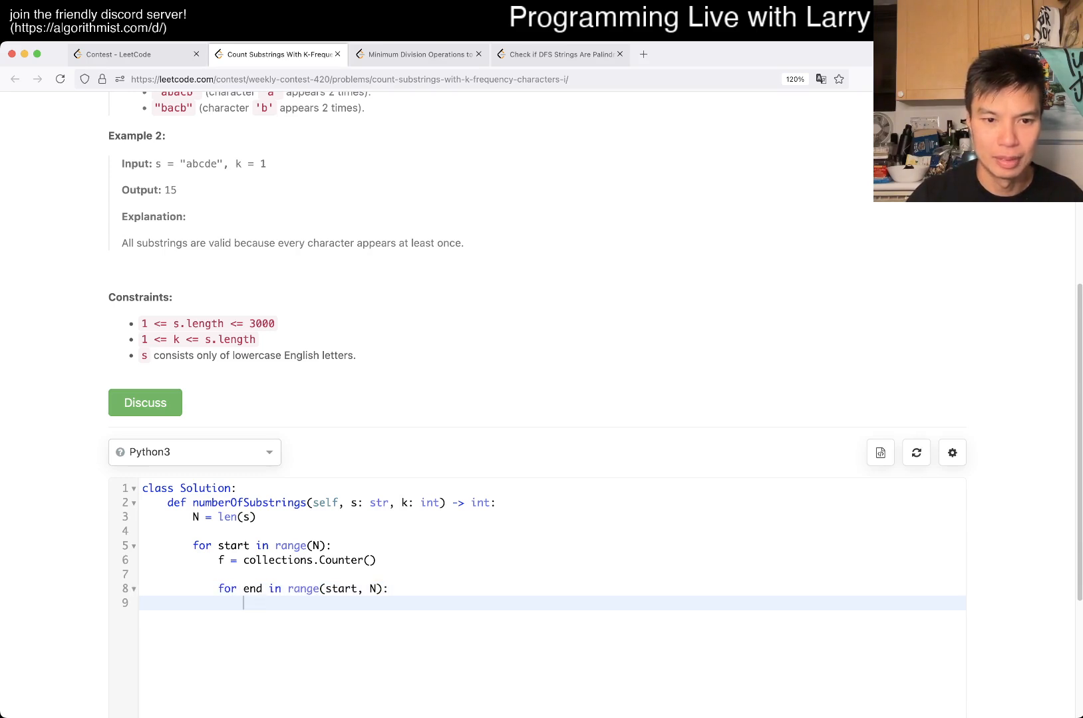
Step: Add the f[s[end]] >= k check that increments count, and return count
type("f[")
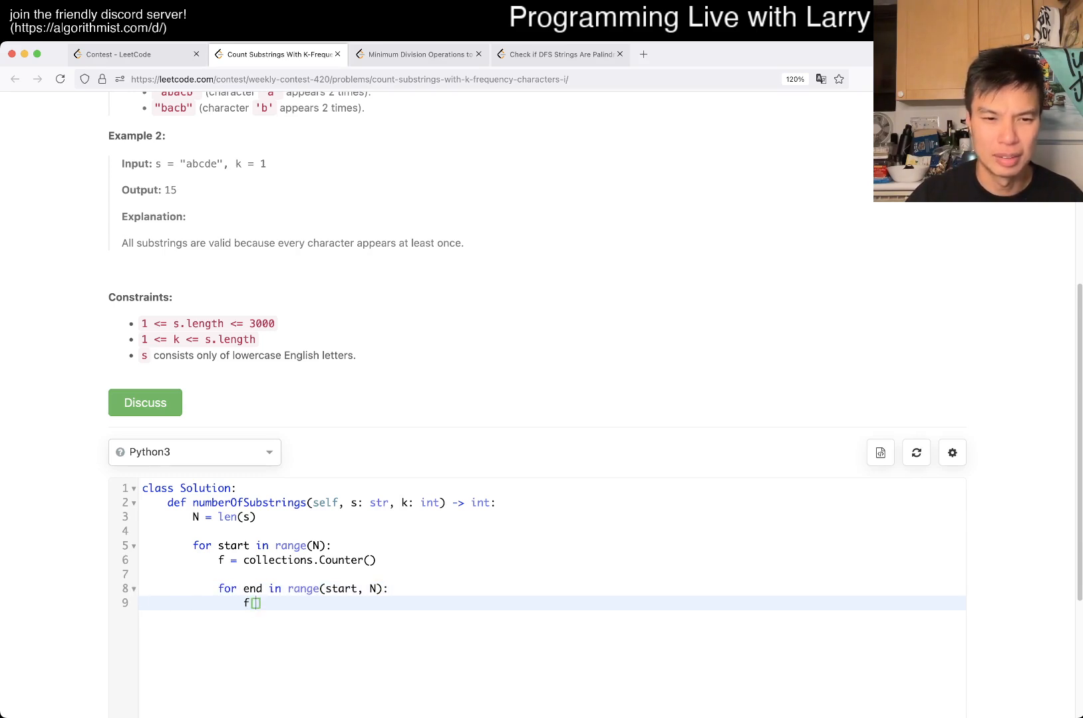
type("s[end]] += 1")
type("if f[s[end")
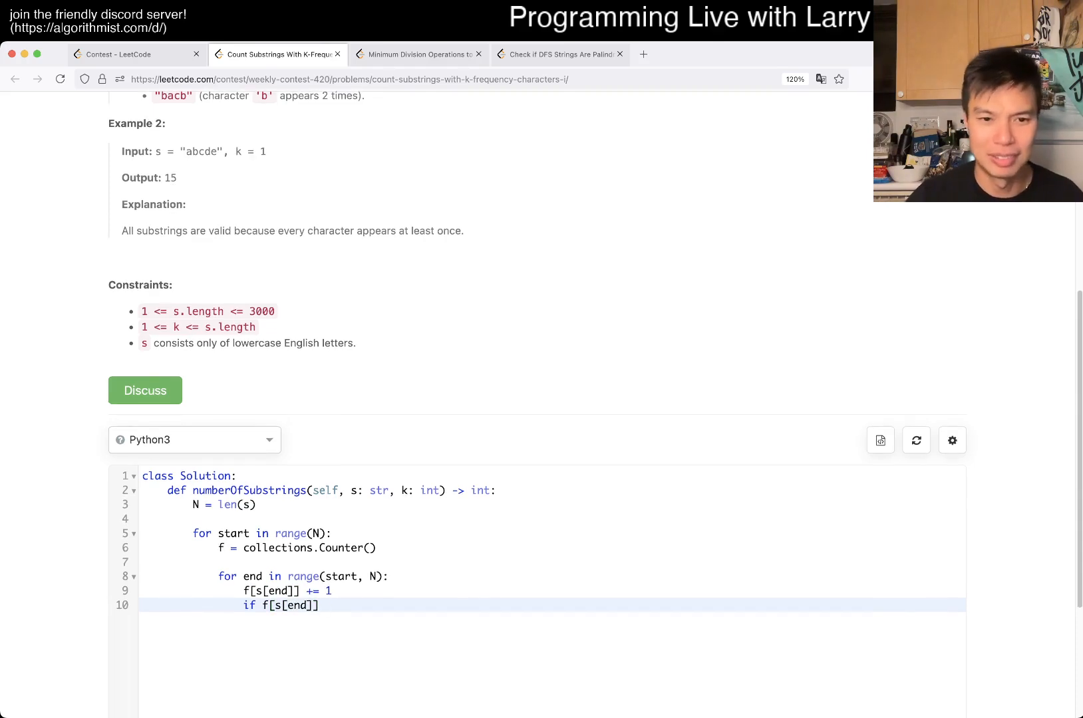
type("=")
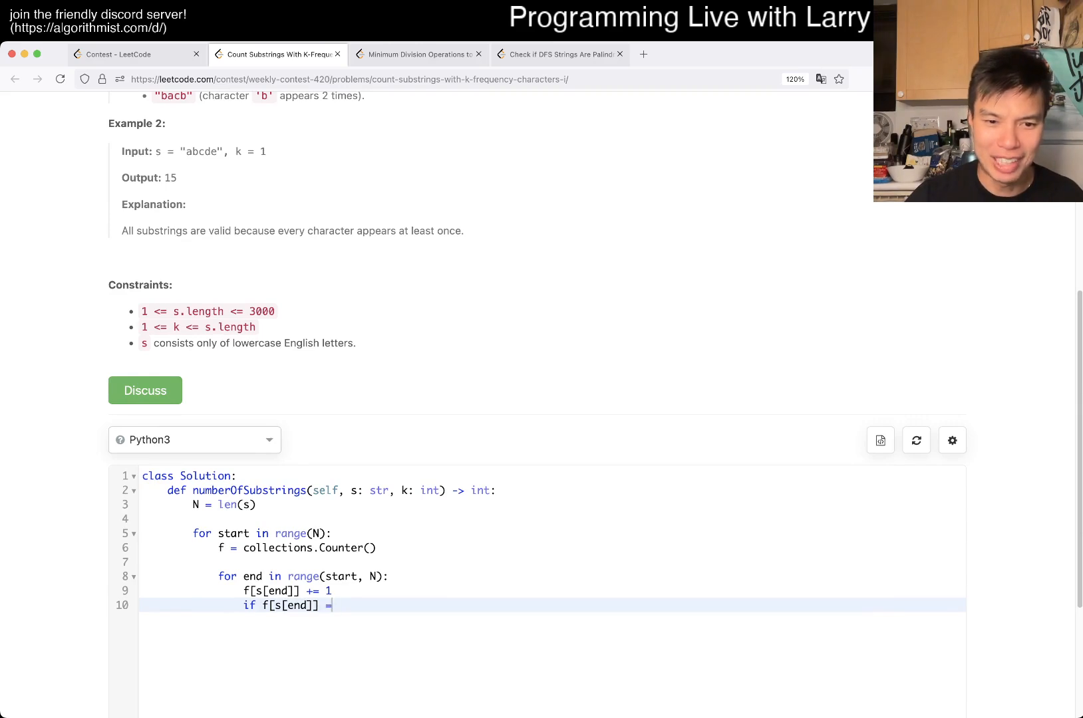
type("= k:")
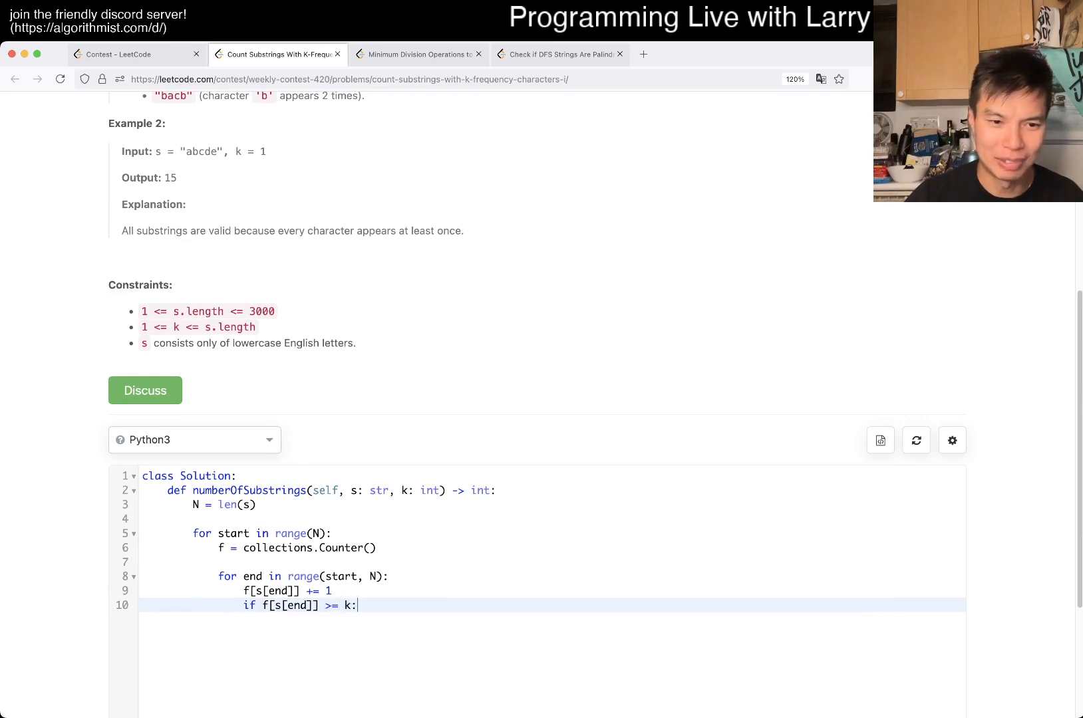
type("count += 1")
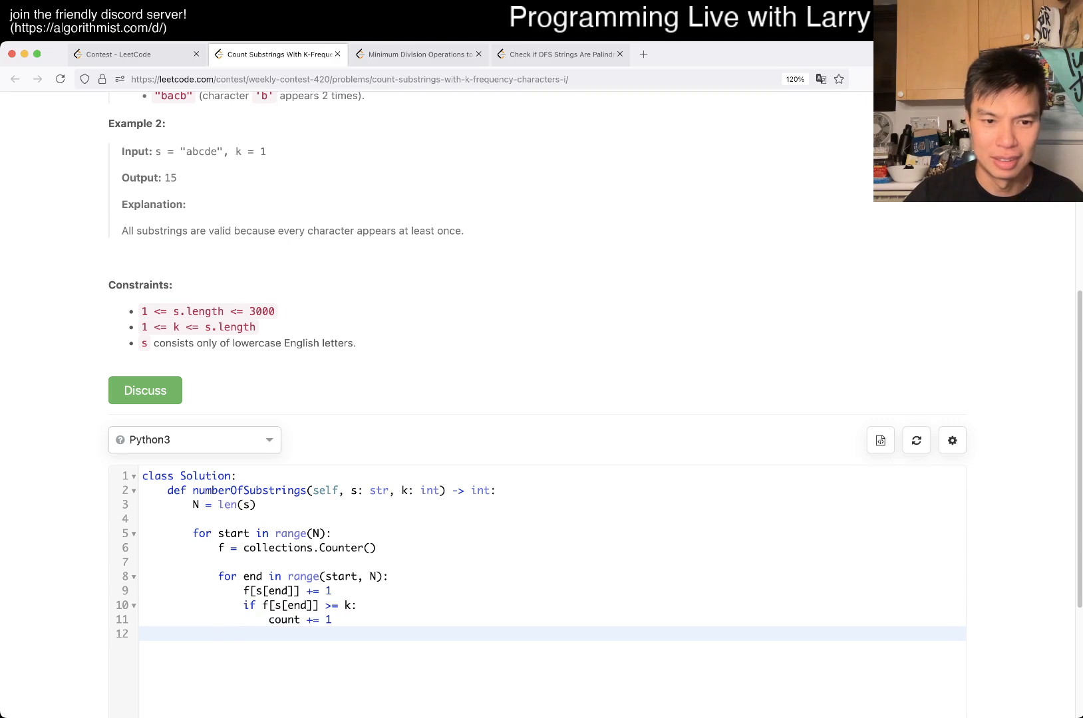
type("return c")
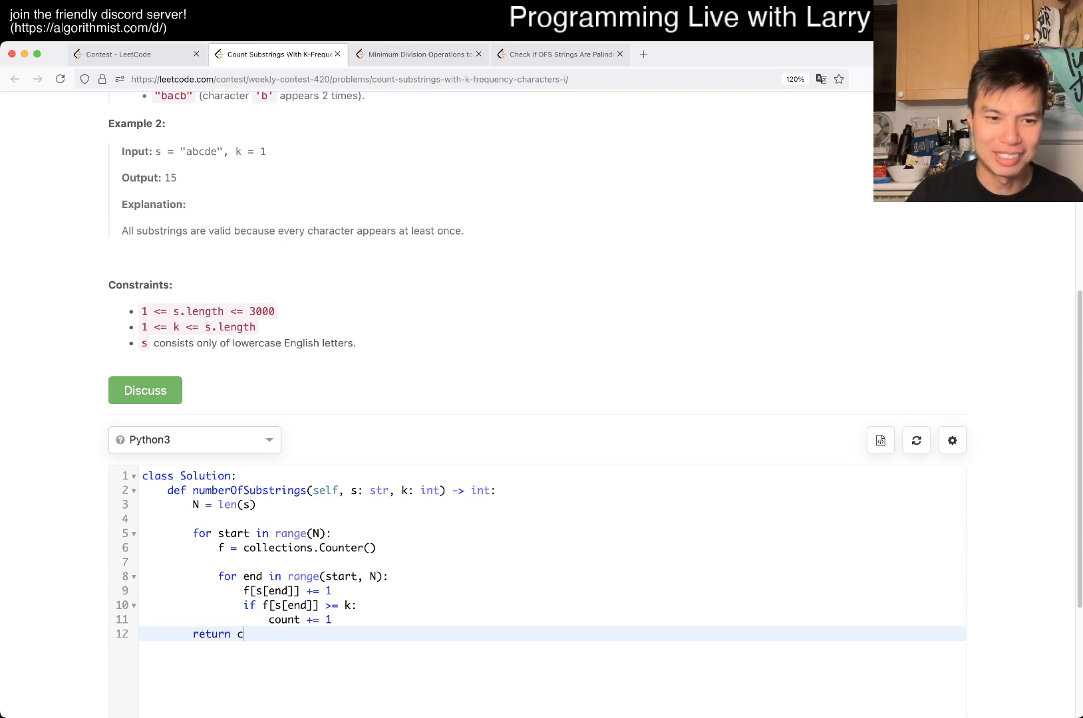
type("count = 0")
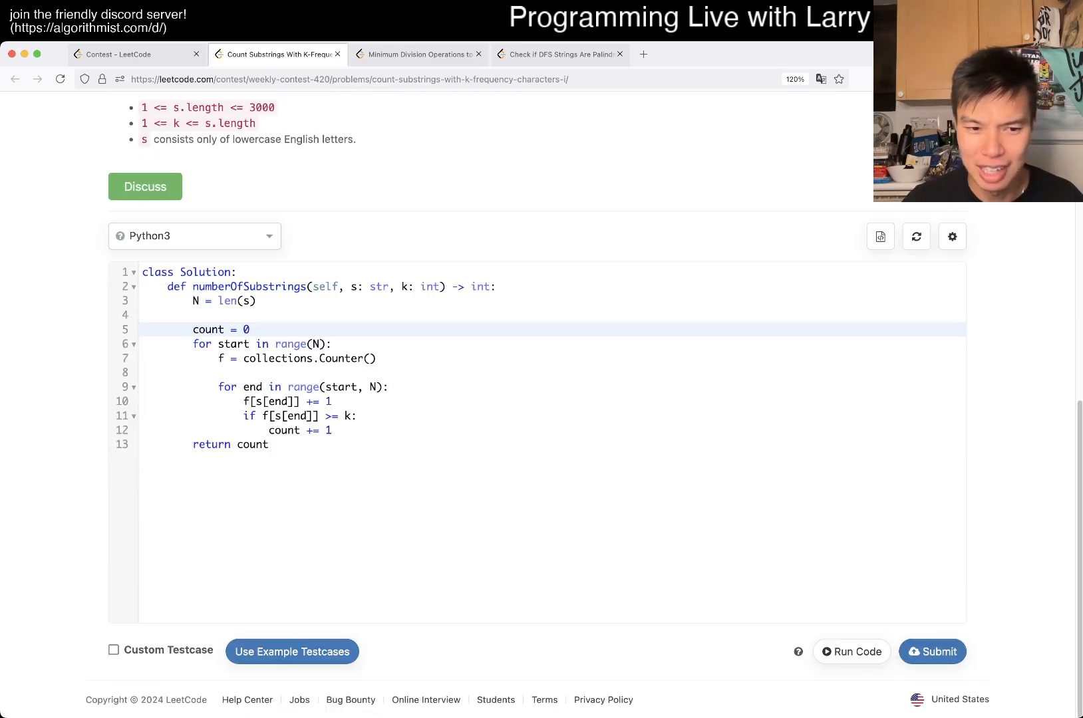
left_click(851, 651)
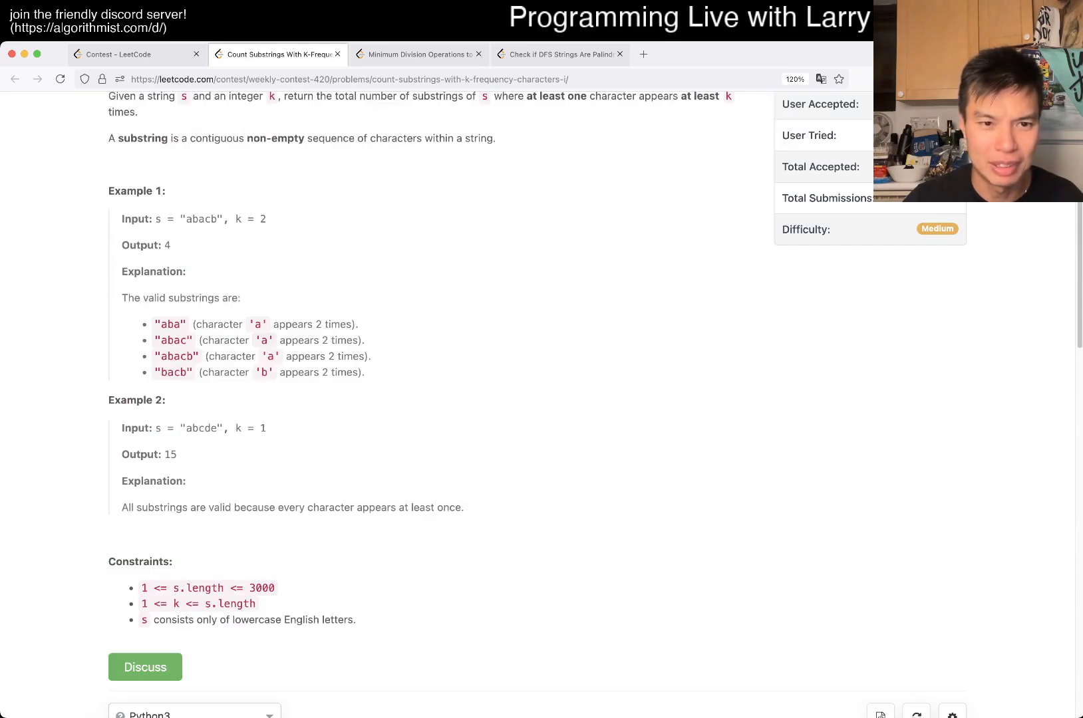
Step: Enable the custom testcases and reread Example 1's substring 'abac' in the statement
scroll("up", 3)
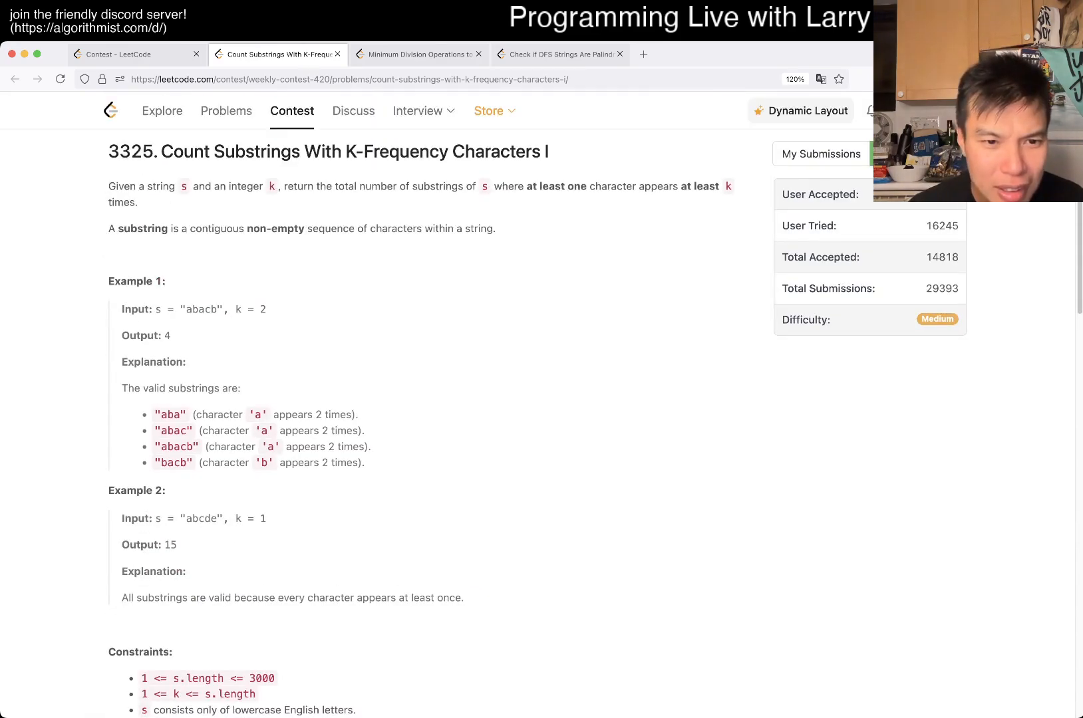
double_click(173, 430)
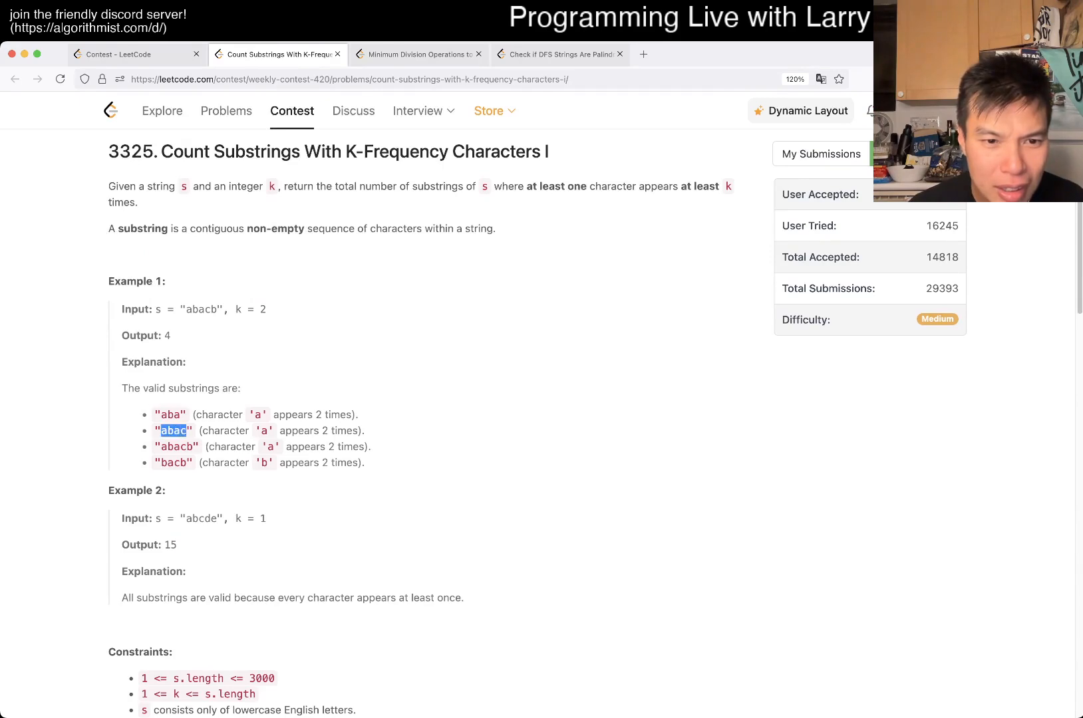
scroll("down", 3)
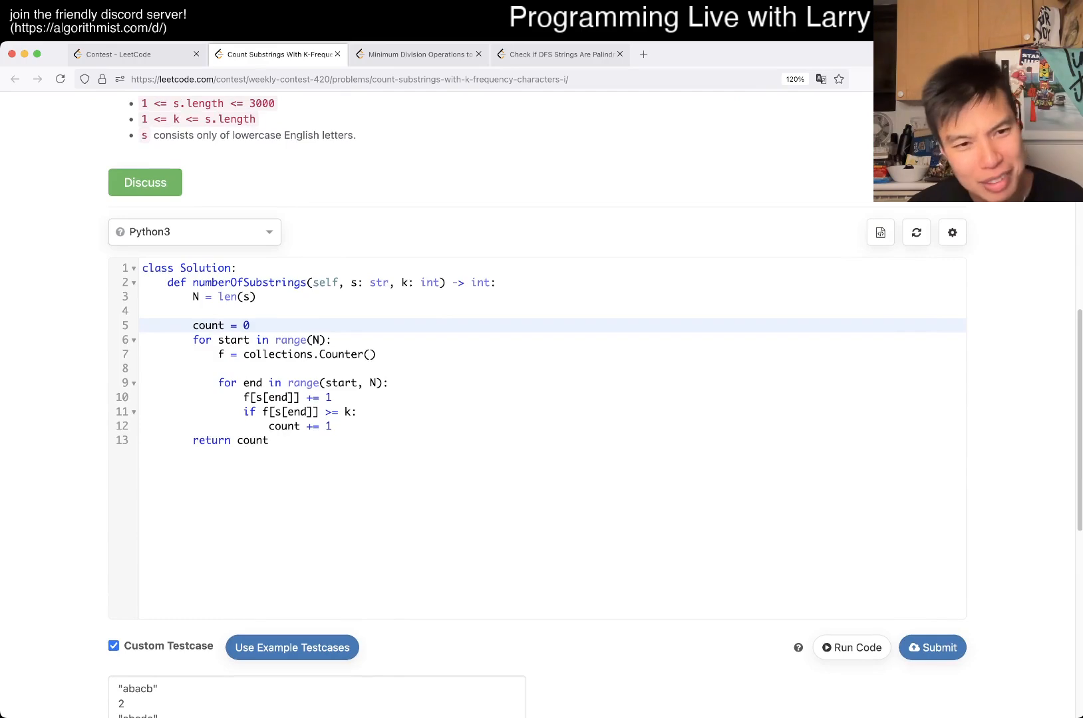
left_click(851, 647)
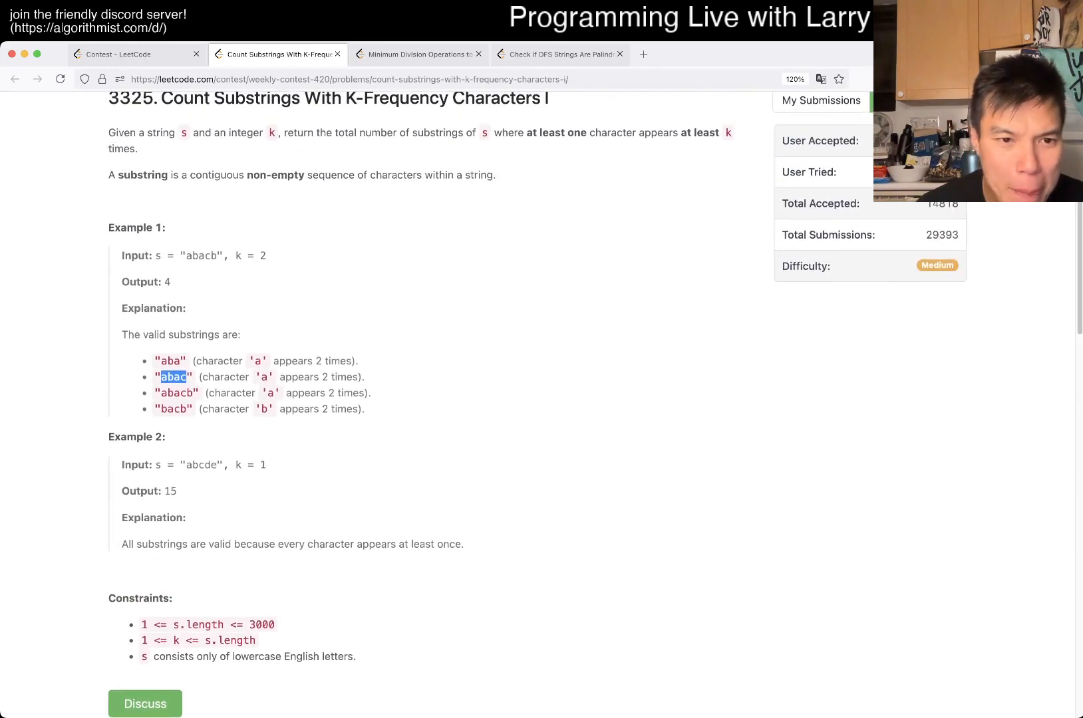
scroll("down", 3)
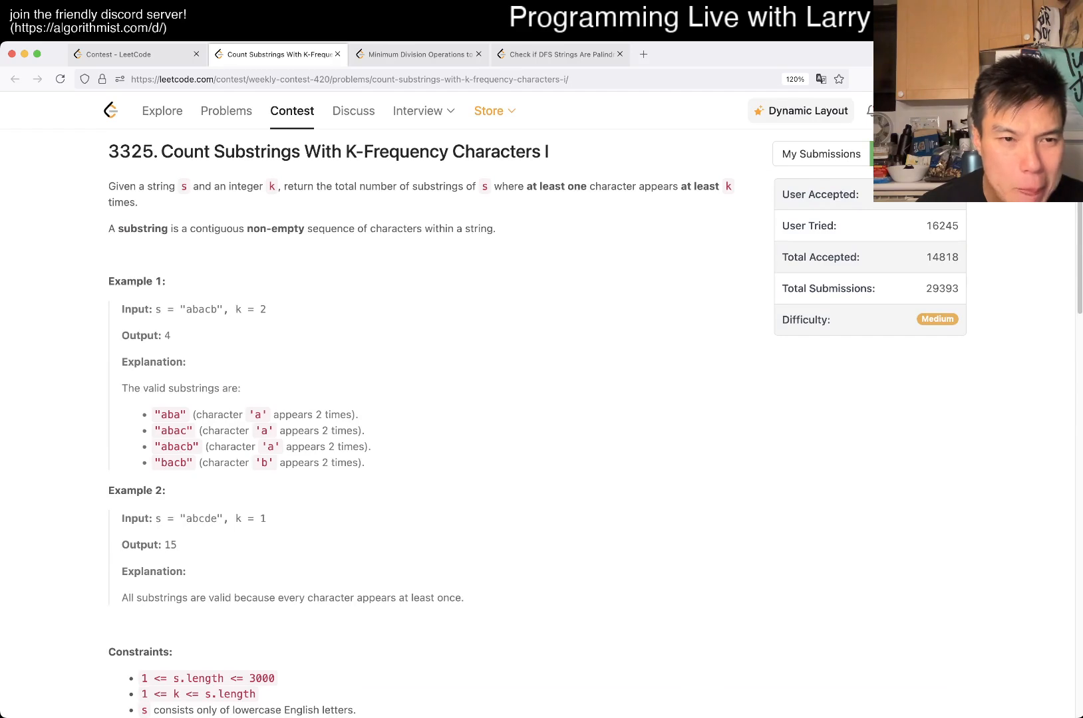
left_click(850, 195)
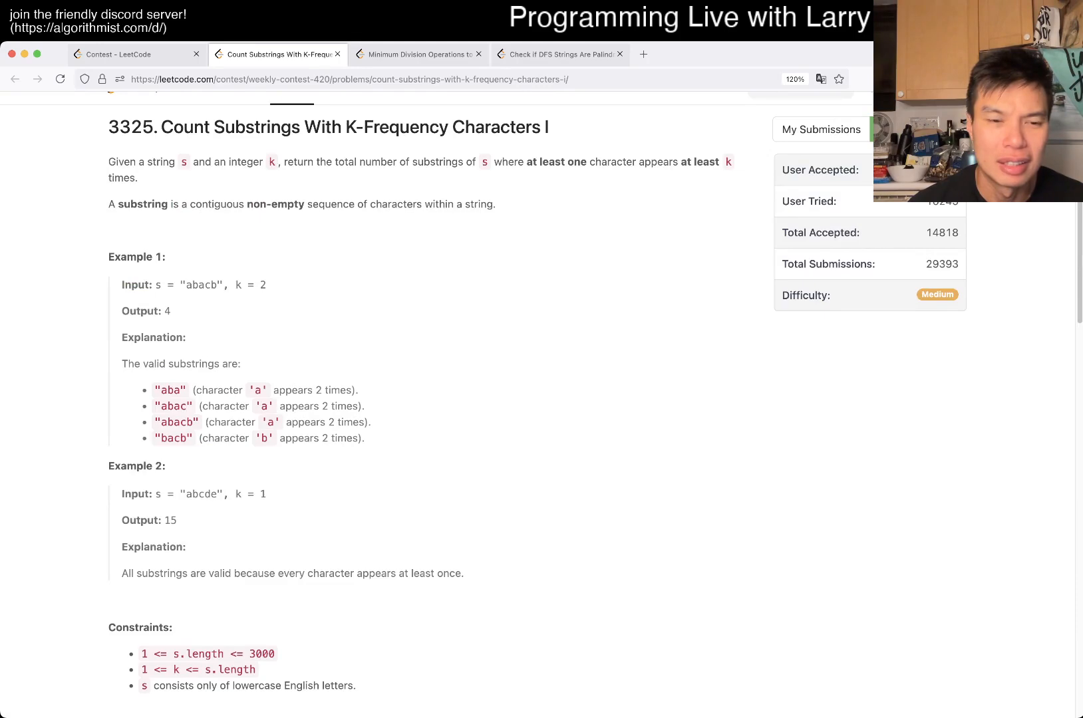
Step: Add a per-start good flag, run the examples (4 and 15), and submit
scroll("down", 3)
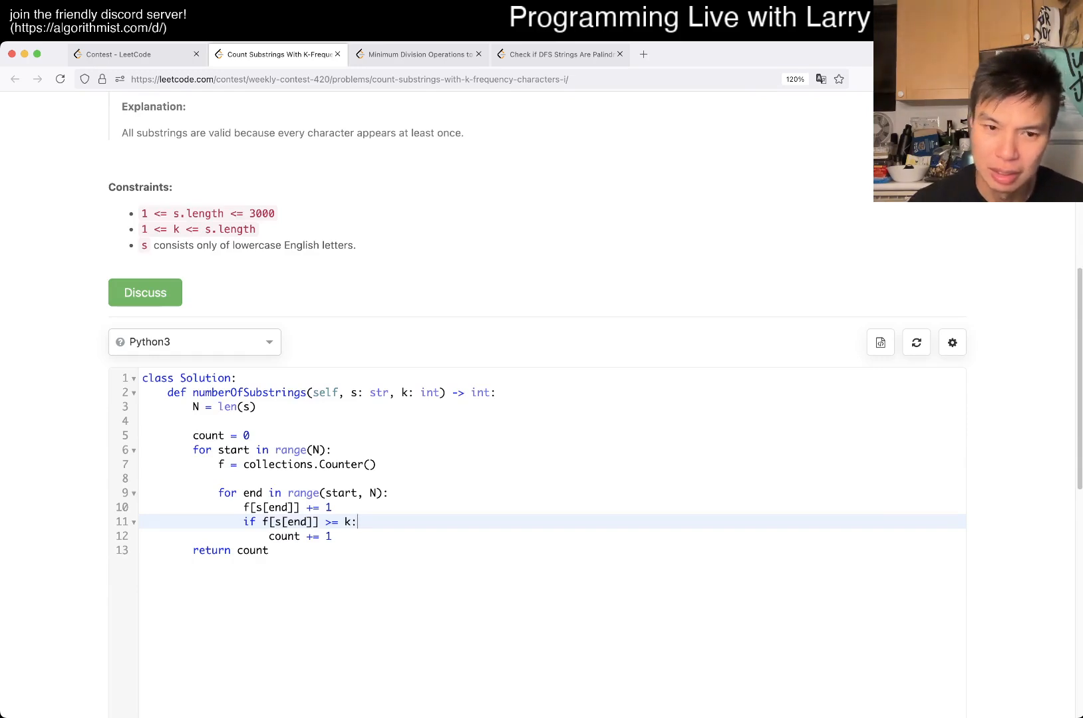
type("good = True")
type("if good:")
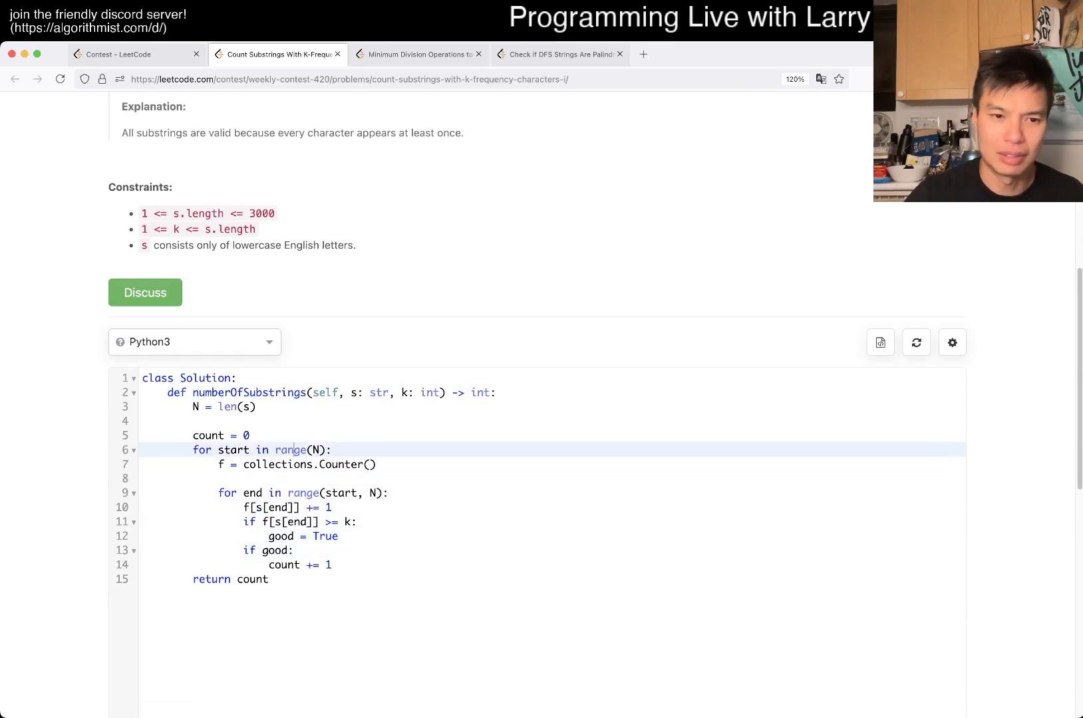
left_click(851, 206)
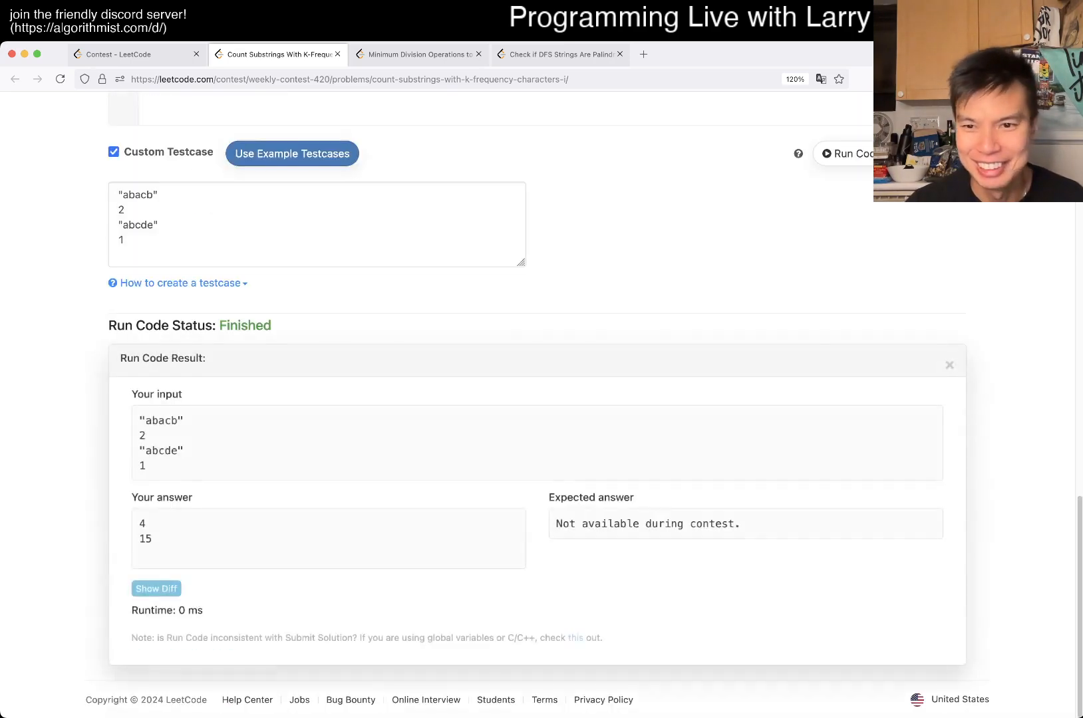
left_click(931, 499)
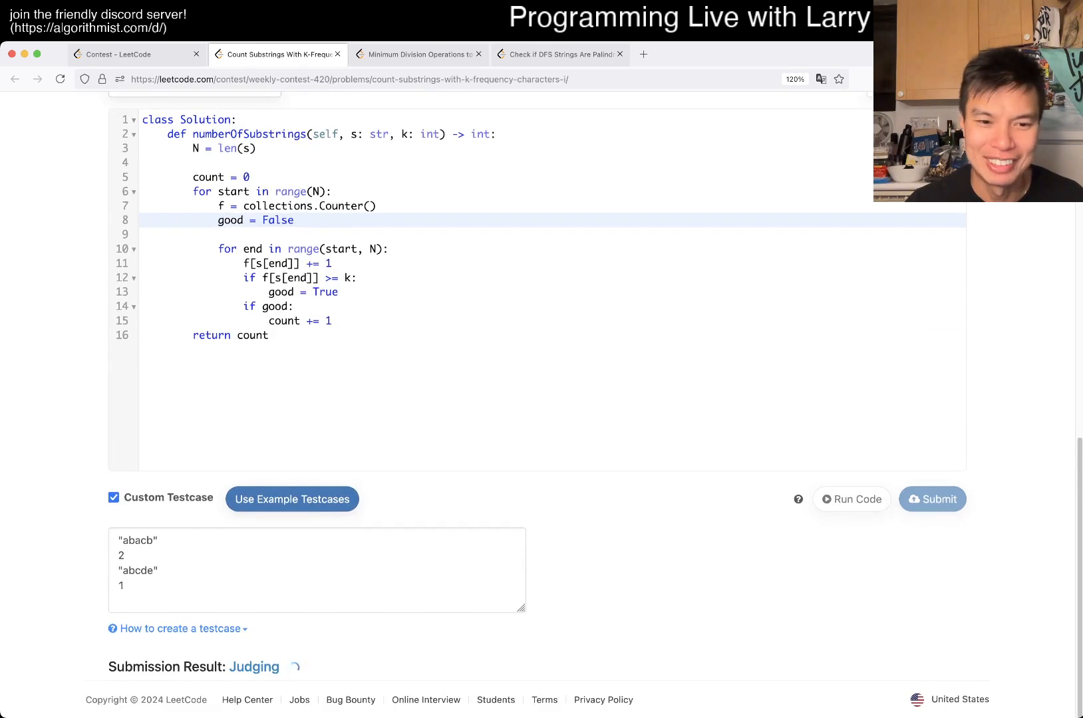